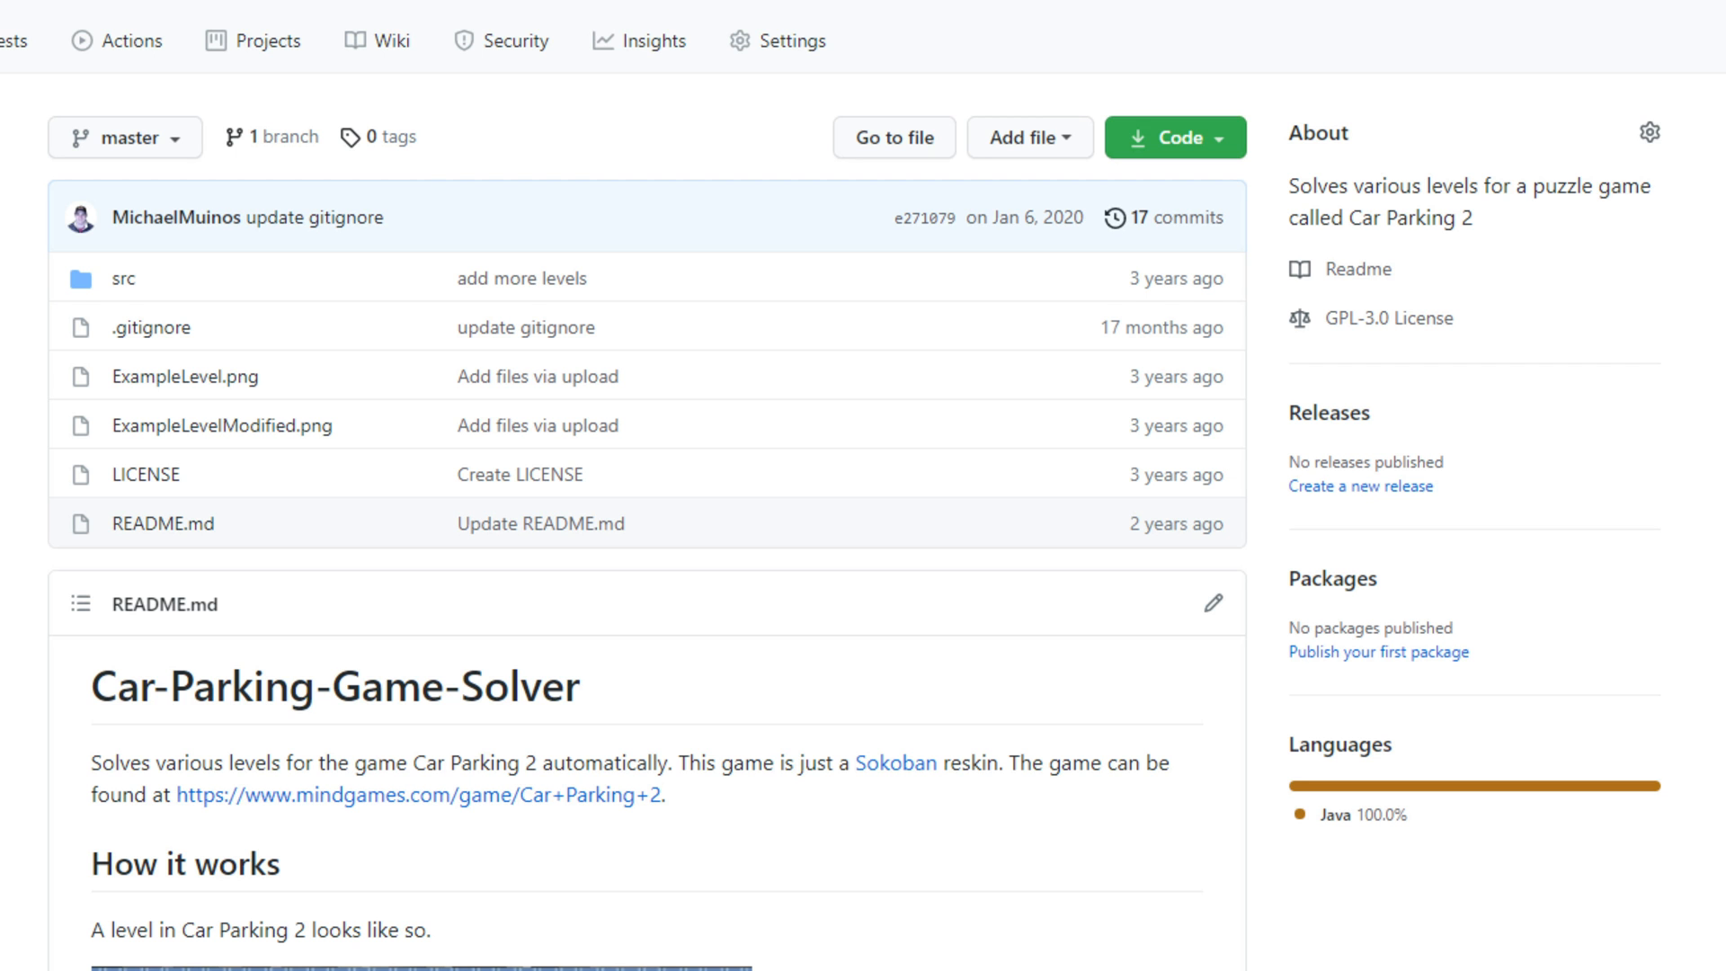
scroll(down, 3)
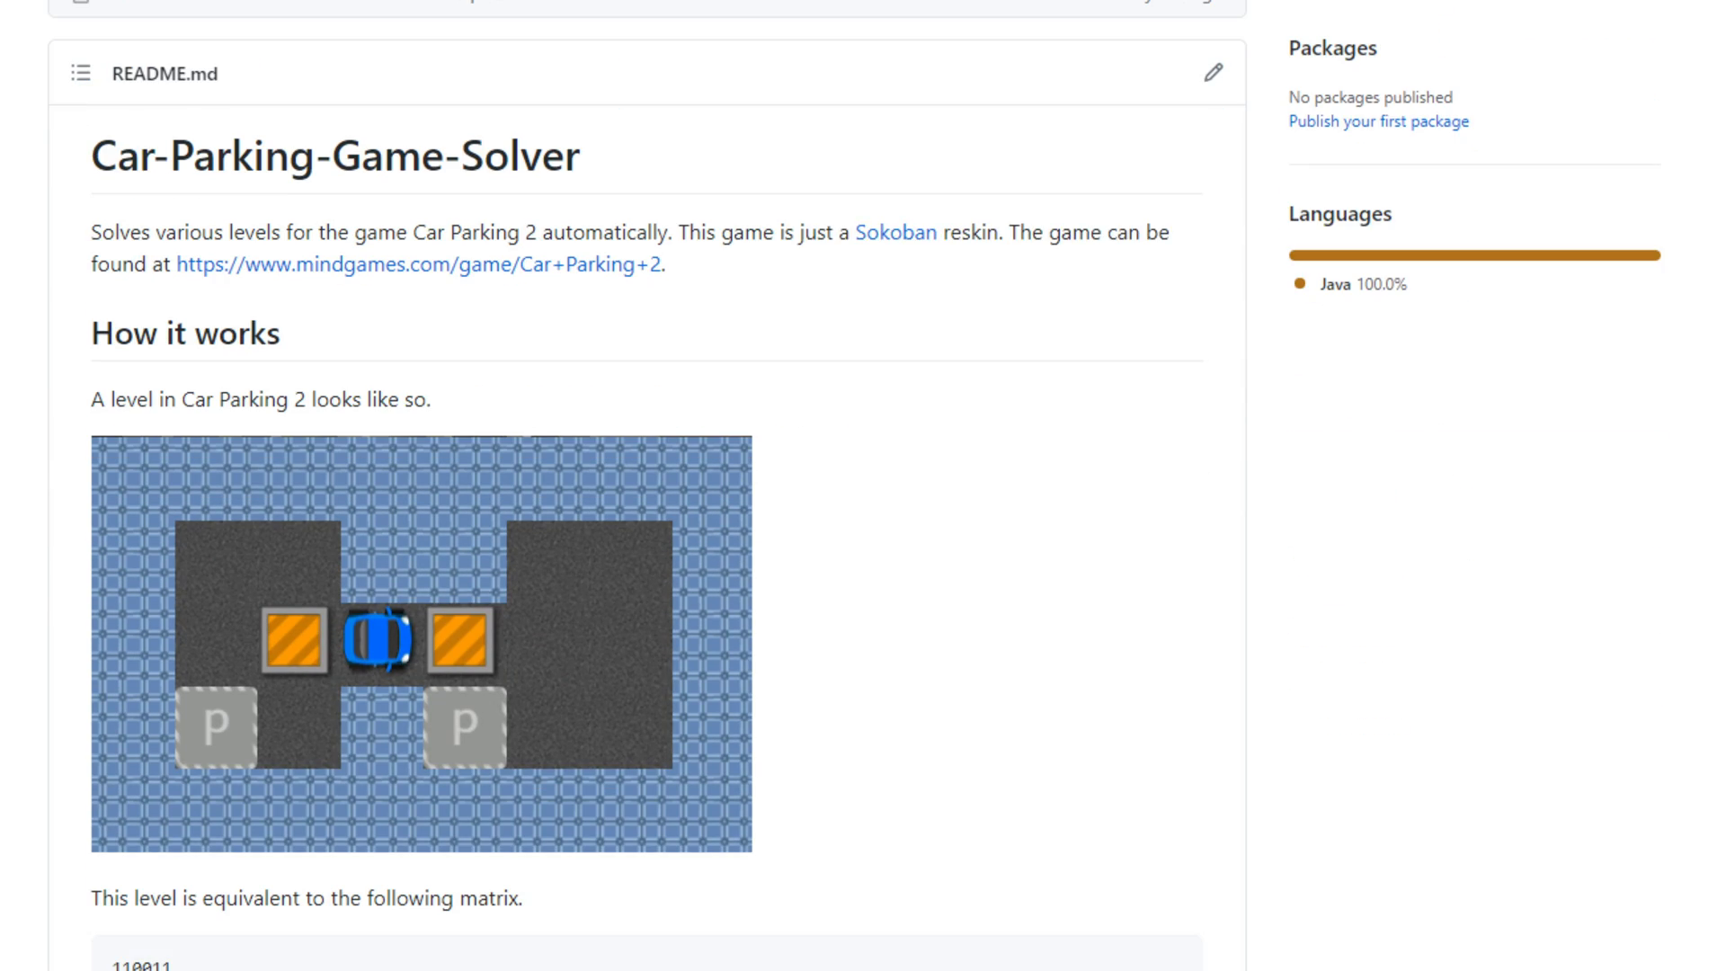
scroll(down, 3)
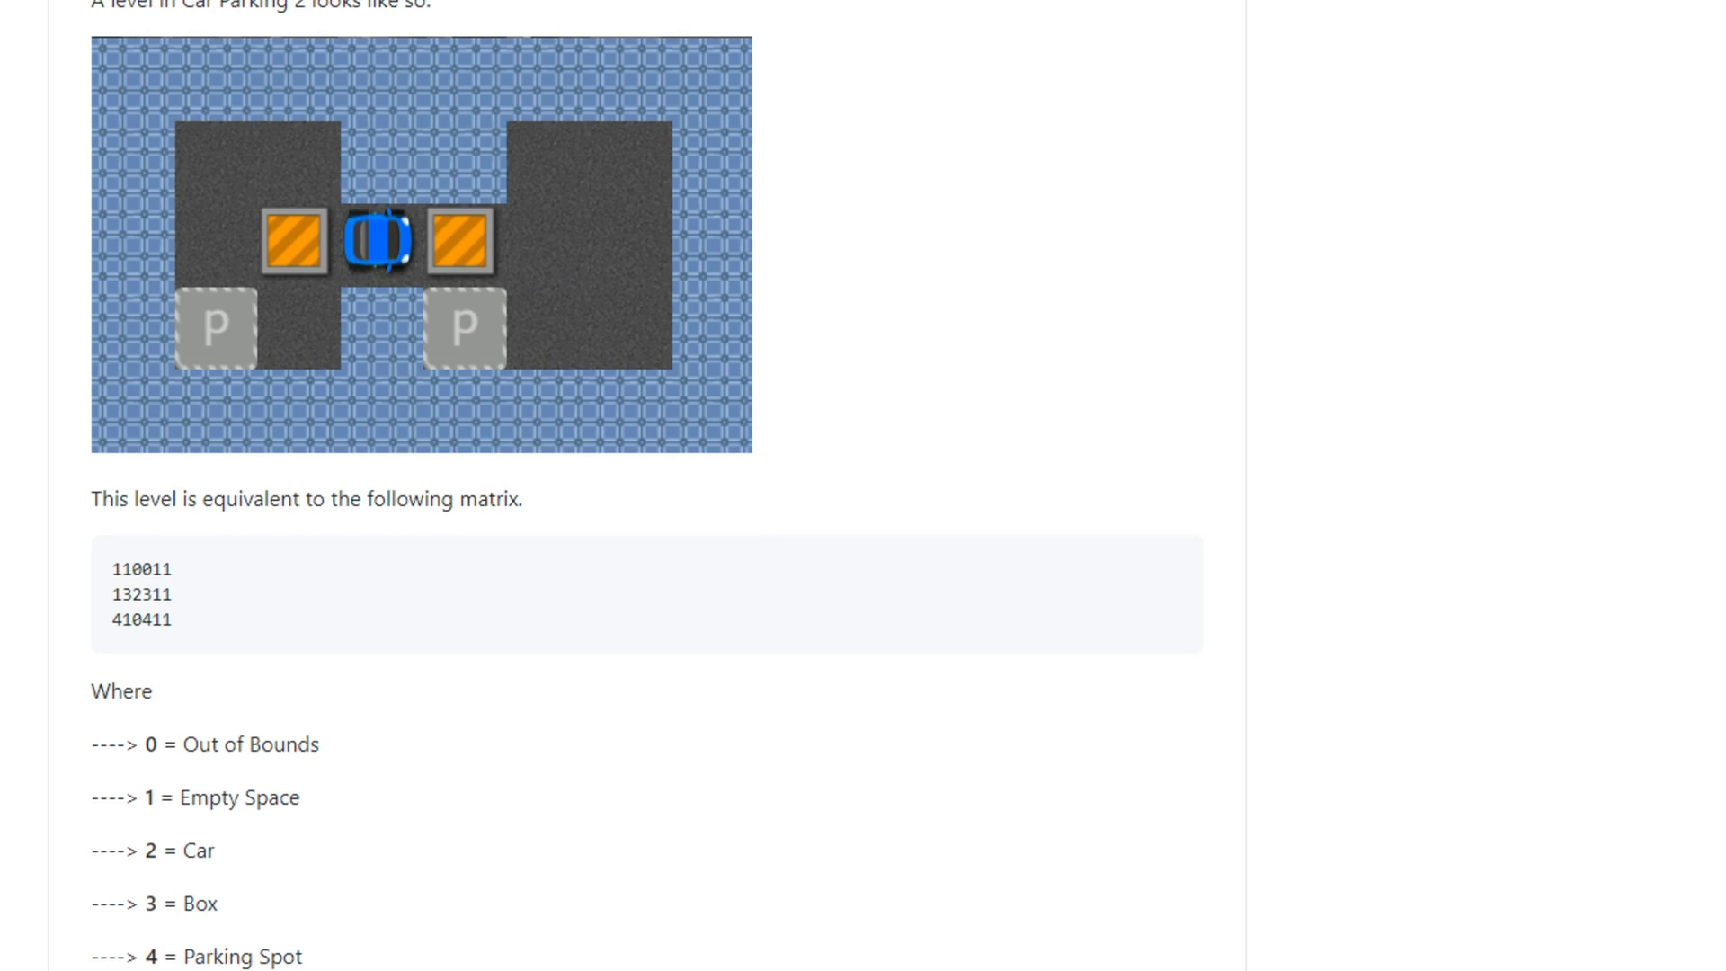
scroll(down, 3)
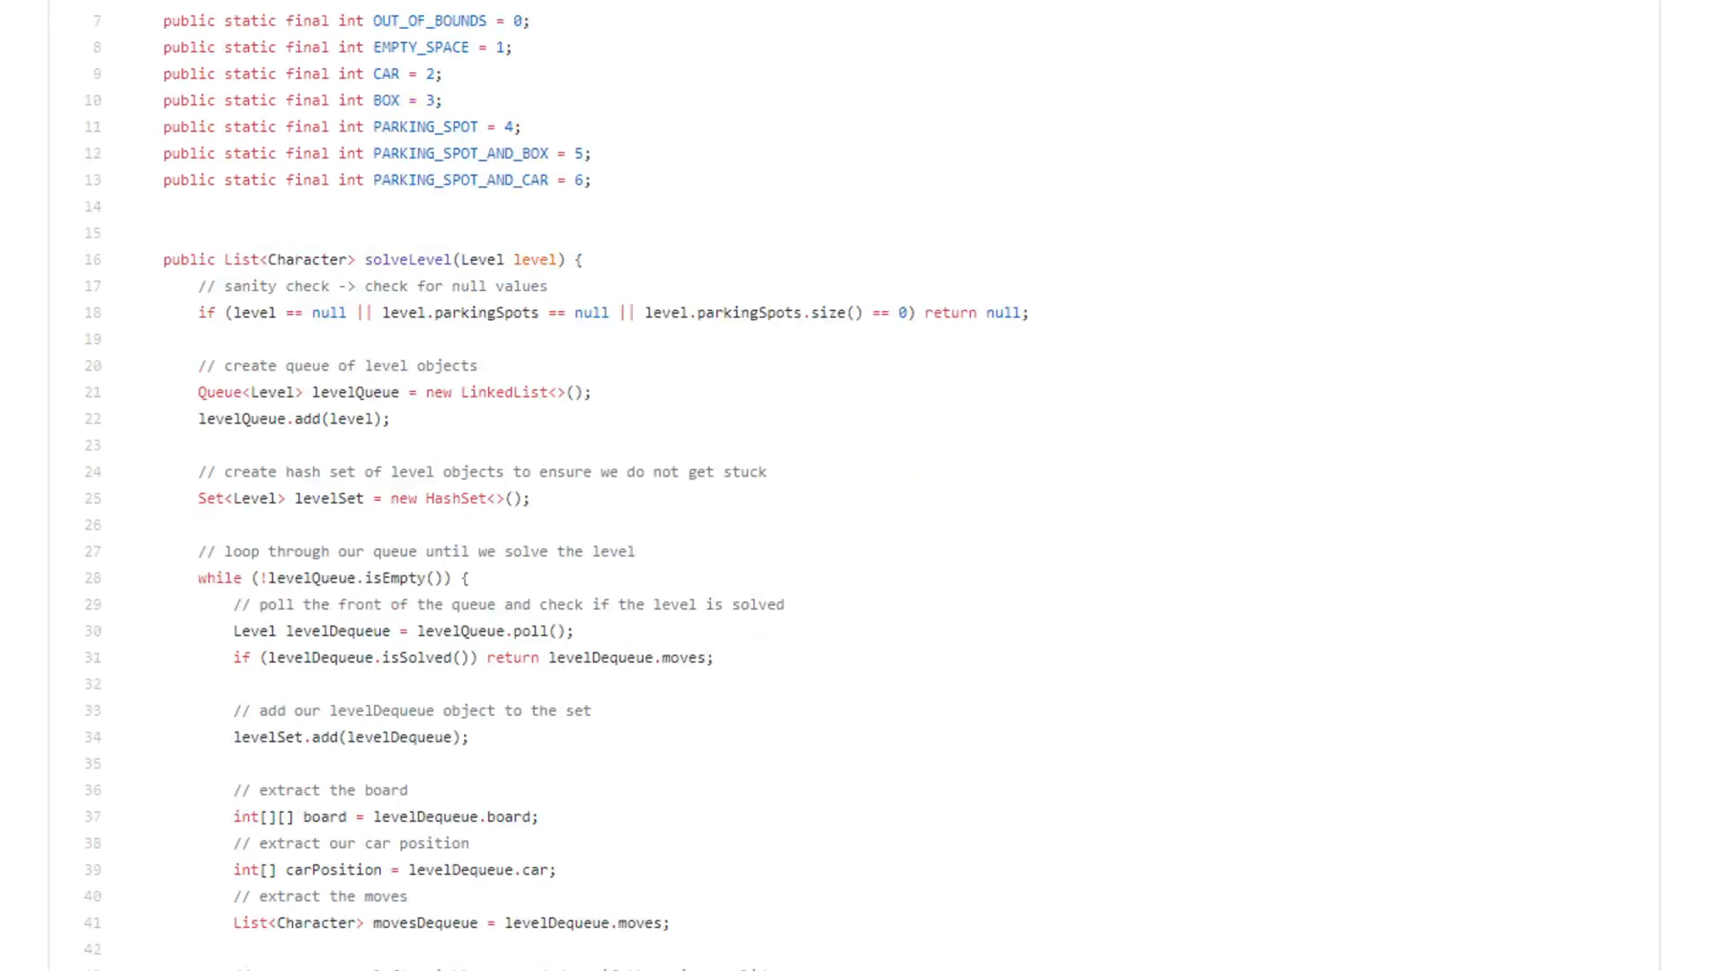
scroll(down, 3)
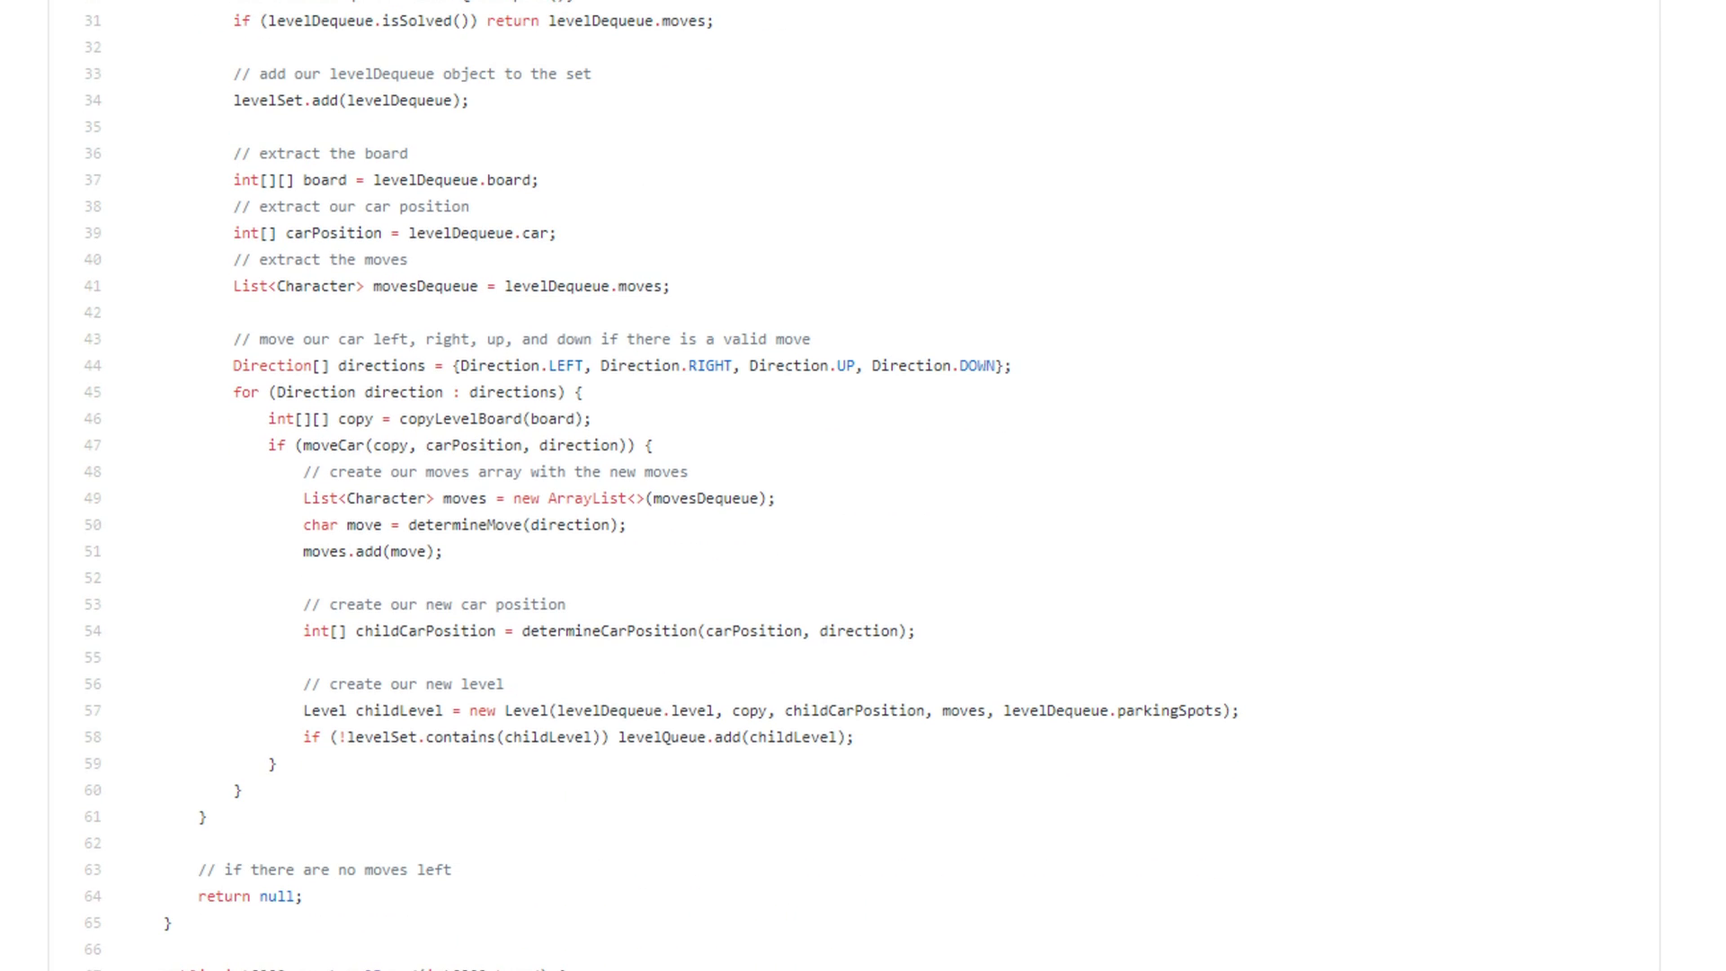